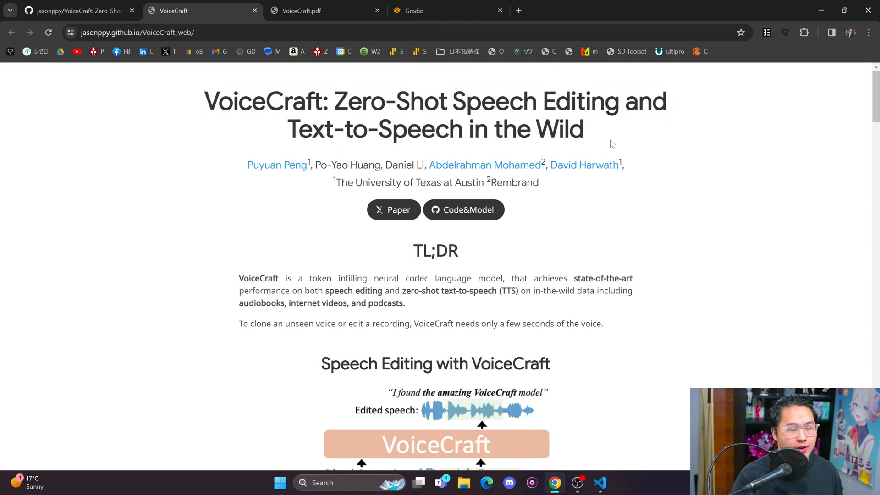
Step: Highlight the paper title, play the first example's original and edited audio, and browse the demos
left_click_drag(295, 100, 584, 129)
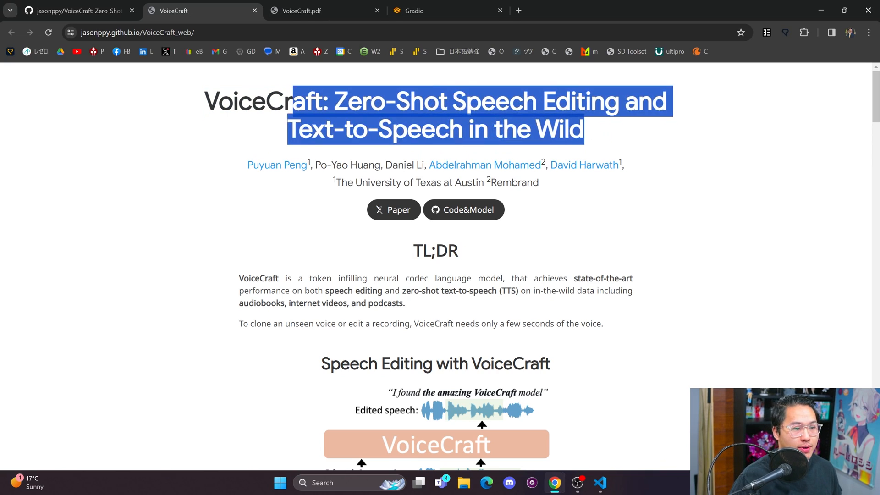
scroll("down", 3)
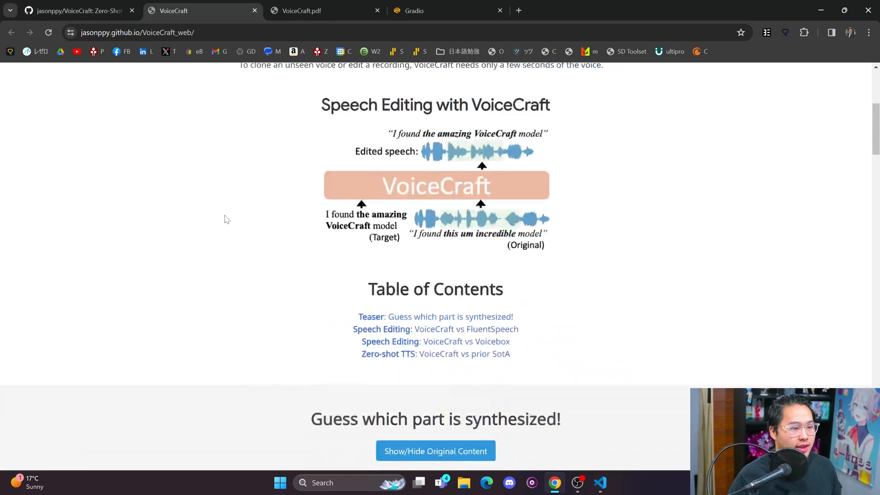
scroll("down", 3)
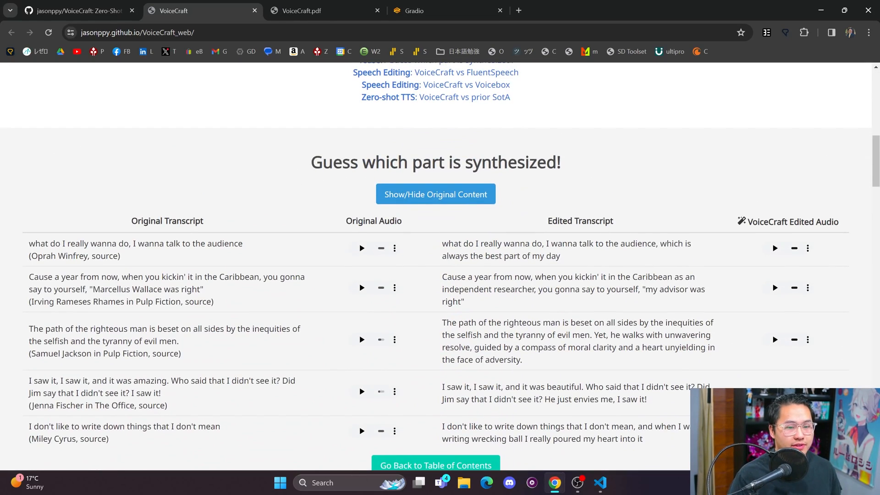
mouse_move(792, 286)
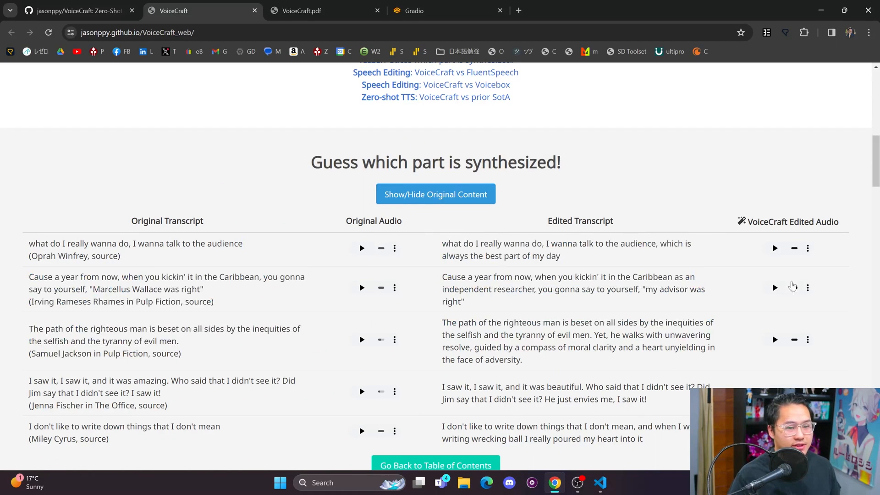
left_click_drag(29, 243, 119, 255)
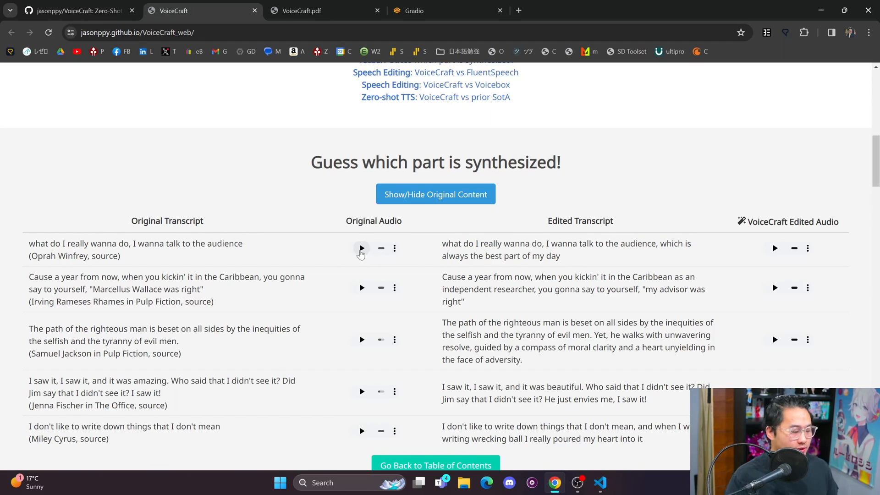
left_click(360, 248)
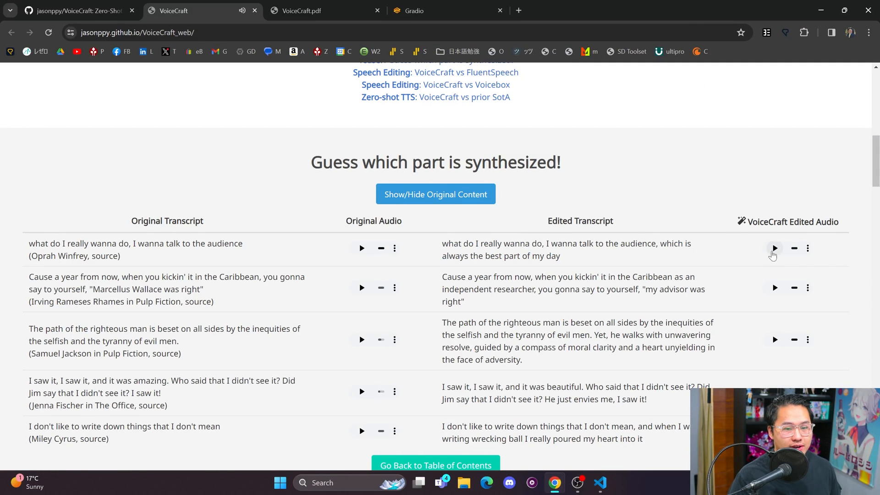
left_click(774, 248)
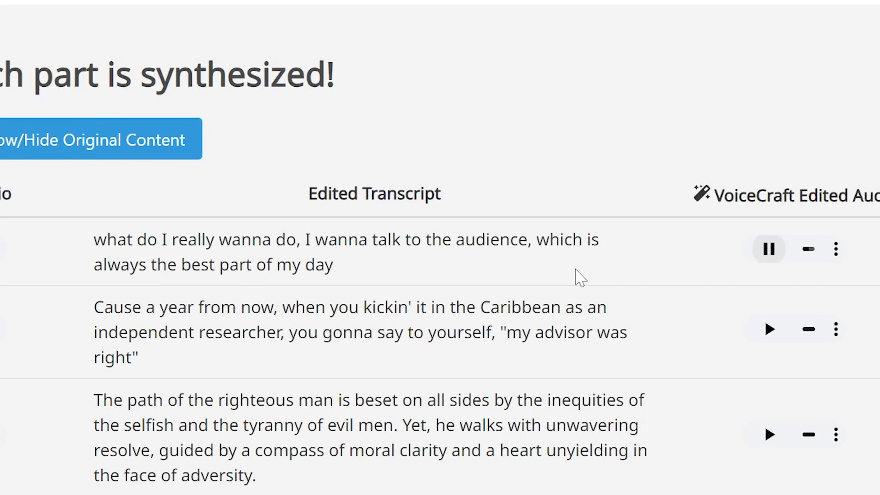
mouse_move(350, 282)
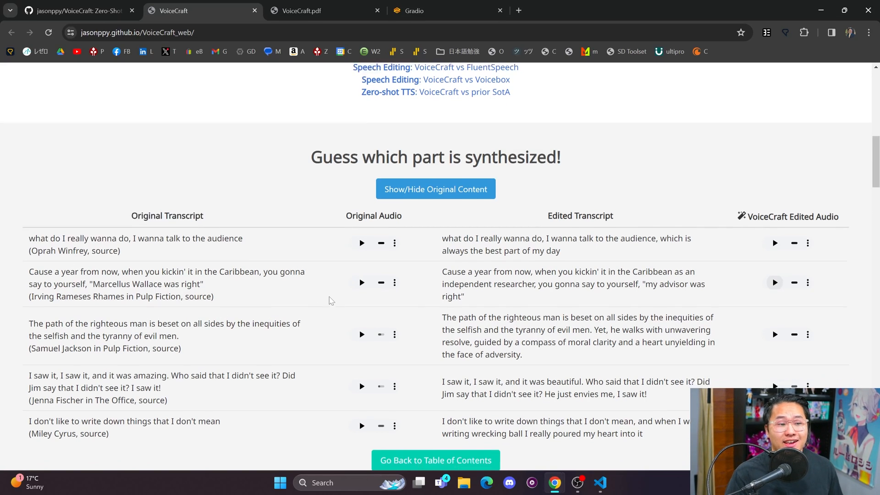
scroll("down", 3)
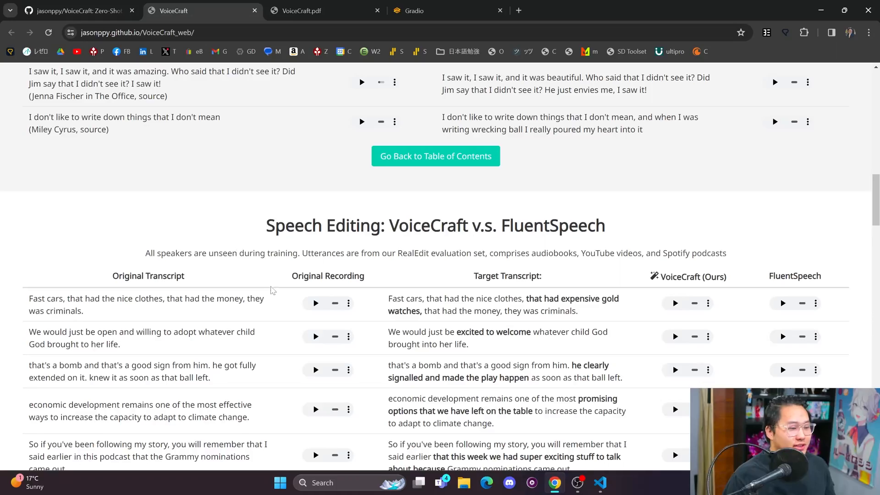
scroll("down", 3)
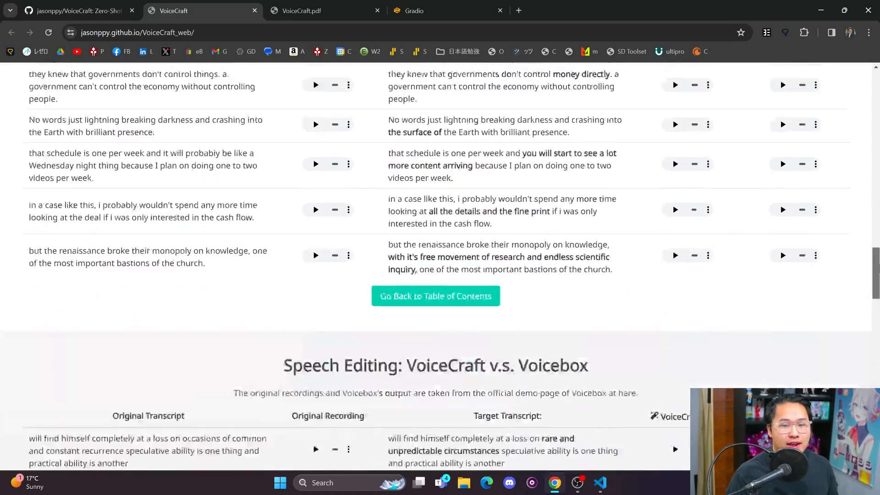
scroll("down", 3)
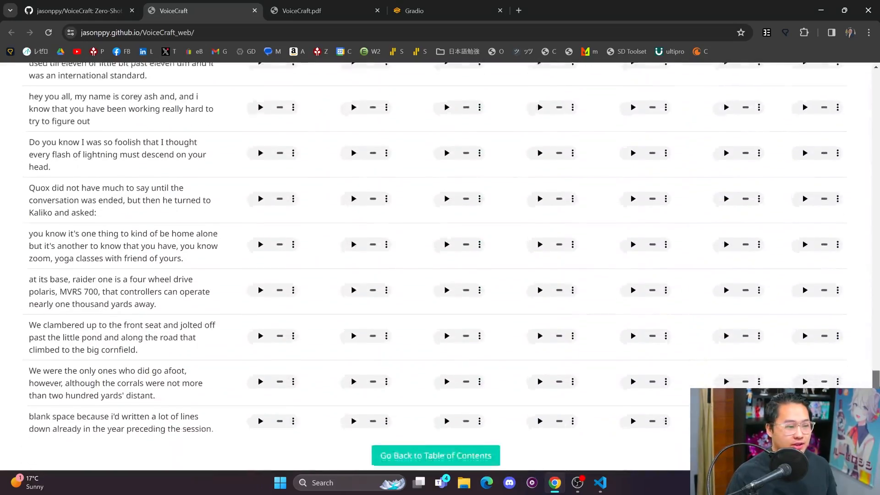
scroll("down", 3)
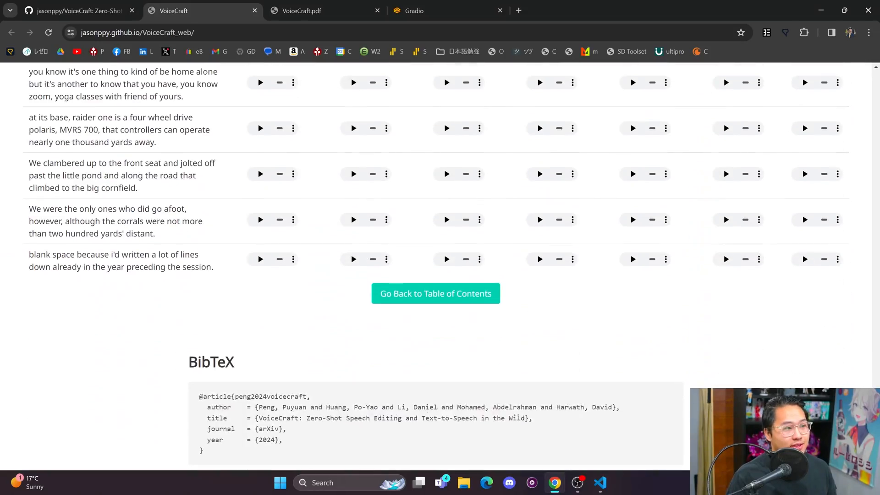
scroll("down", 3)
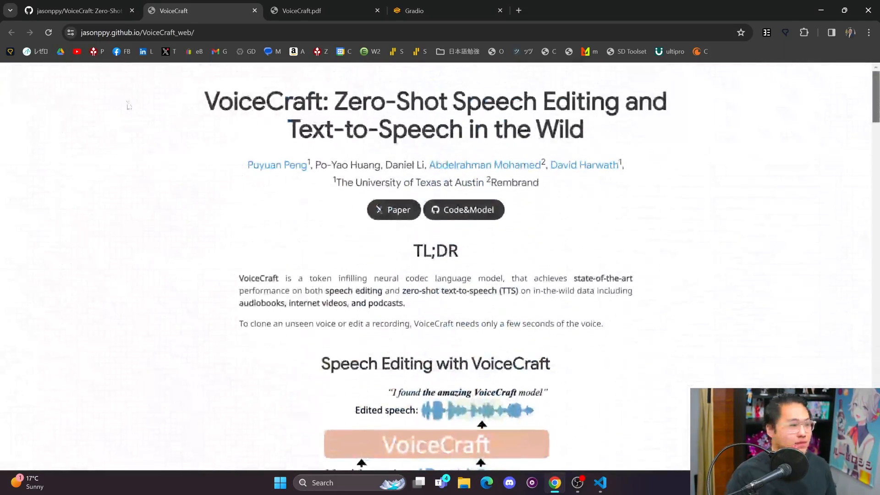
Step: Switch to the VoiceCraft GitHub repository and jump to the README's QuickStart section
left_click(79, 10)
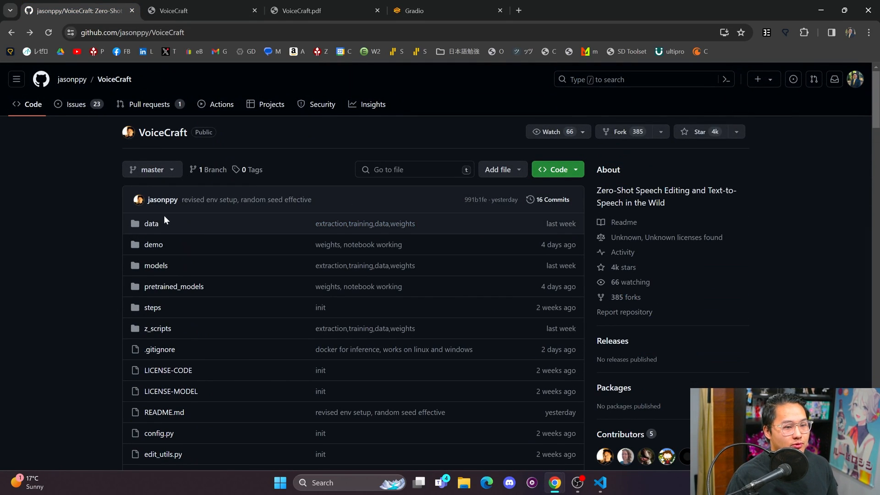
scroll("down", 3)
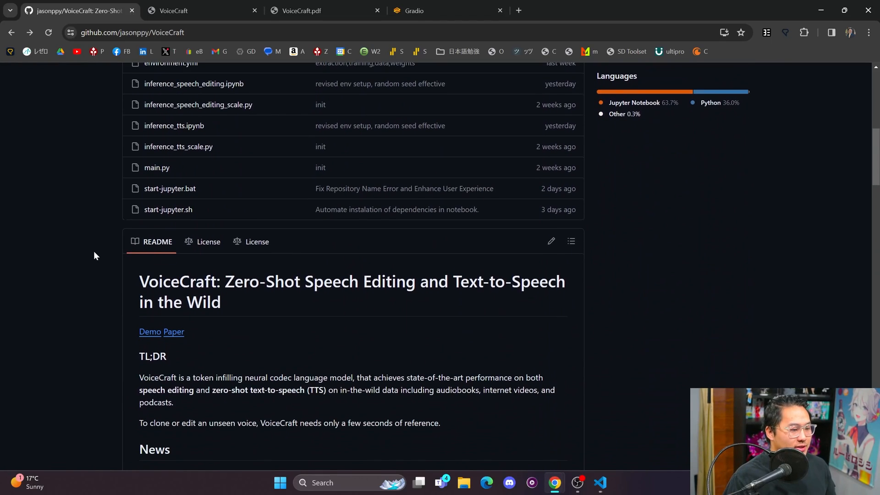
scroll("down", 3)
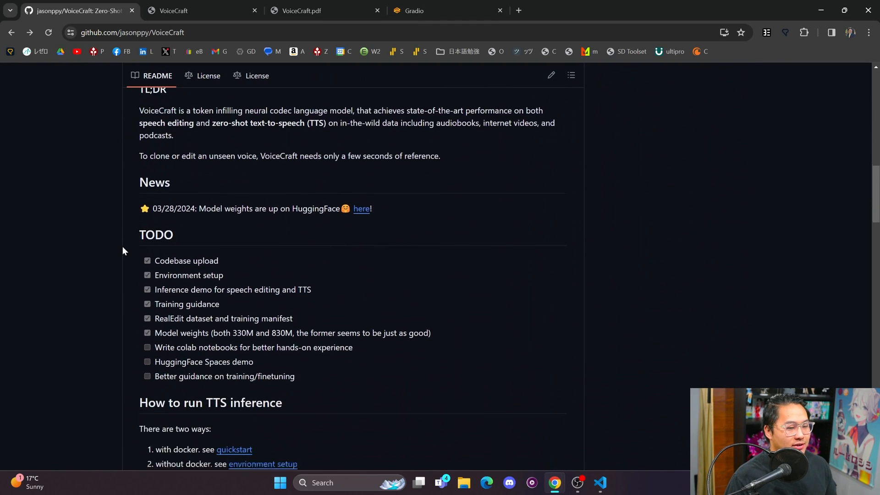
scroll("down", 3)
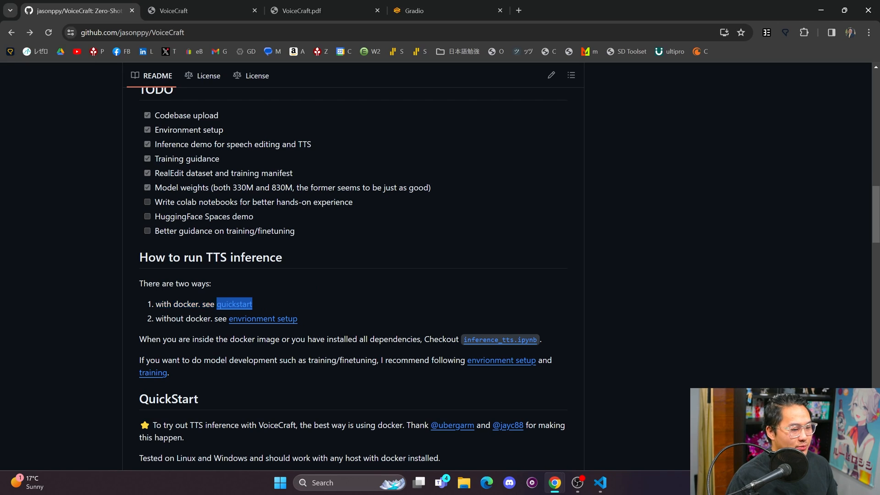
left_click(234, 304)
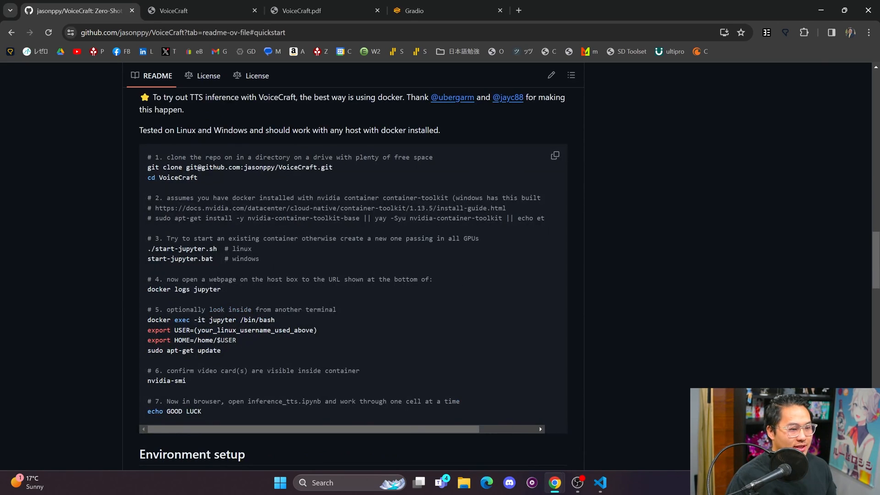
mouse_move(628, 305)
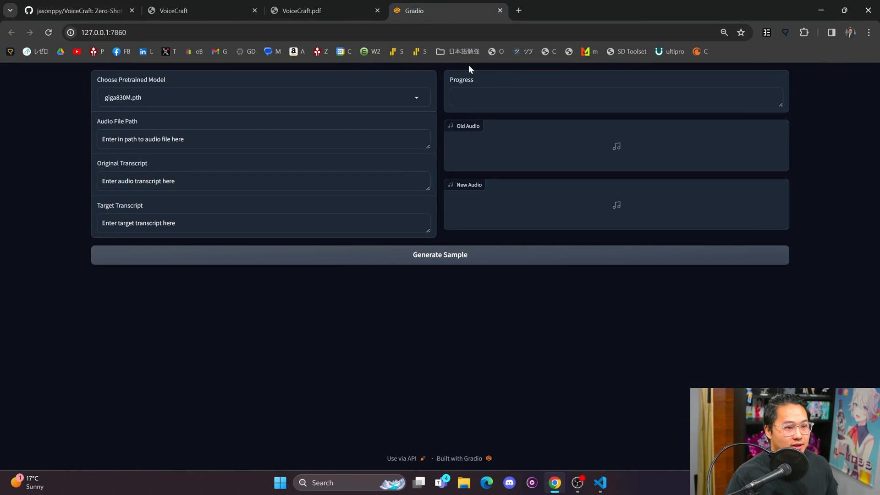
mouse_move(572, 20)
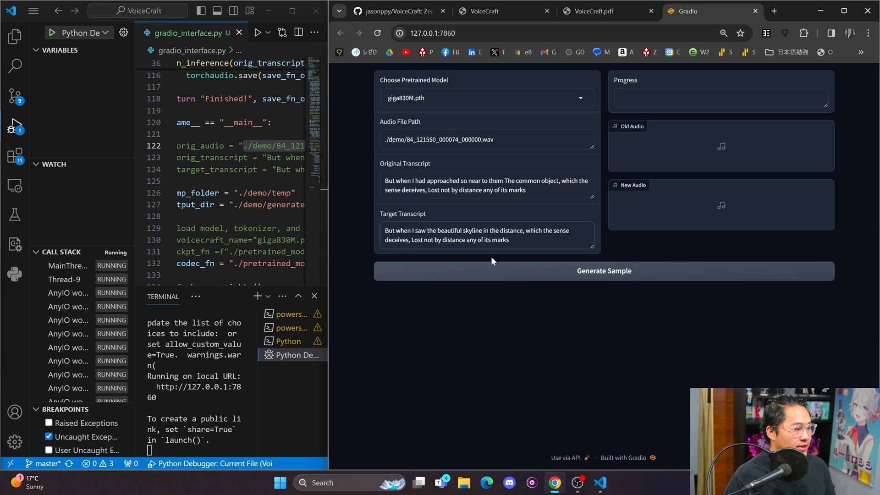
mouse_move(559, 288)
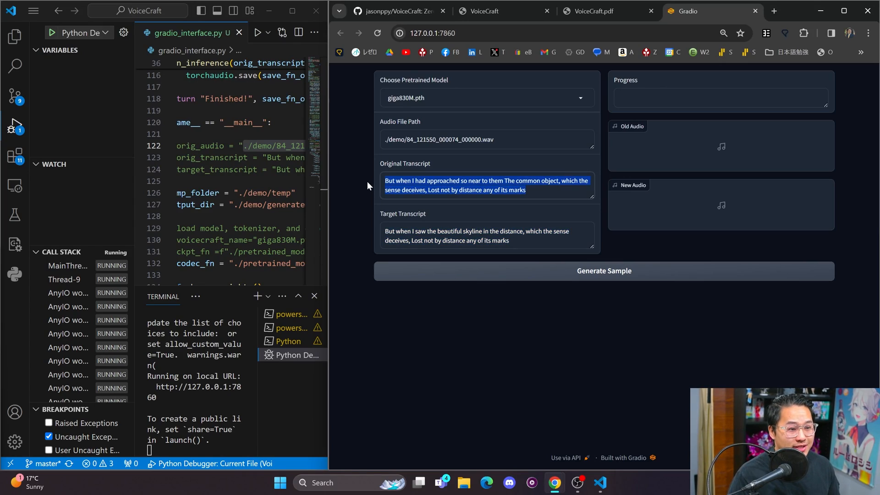
Step: Check the ./demo/84_121550_000074_000000.wav path and transcript, then play the source recording
left_click(526, 303)
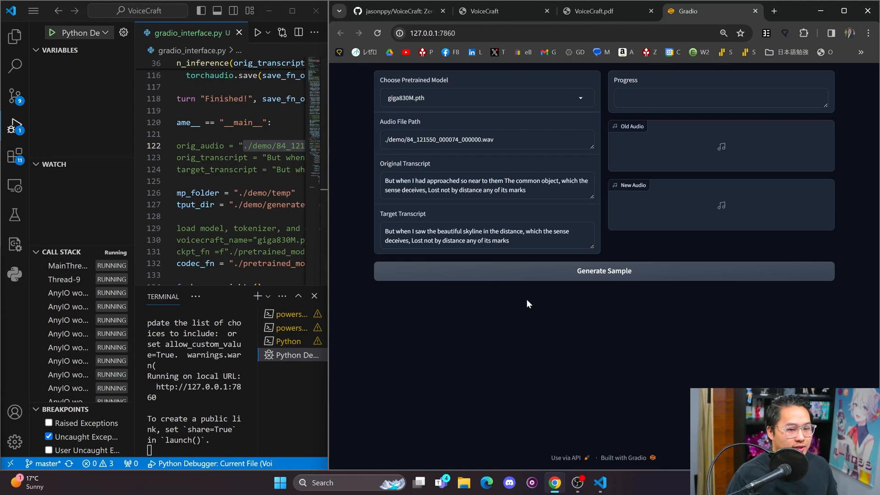
triple_click(483, 140)
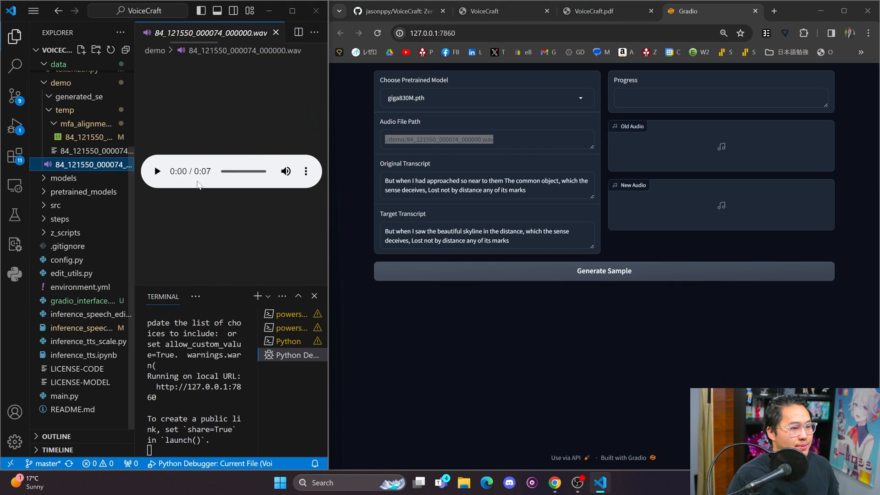
triple_click(485, 186)
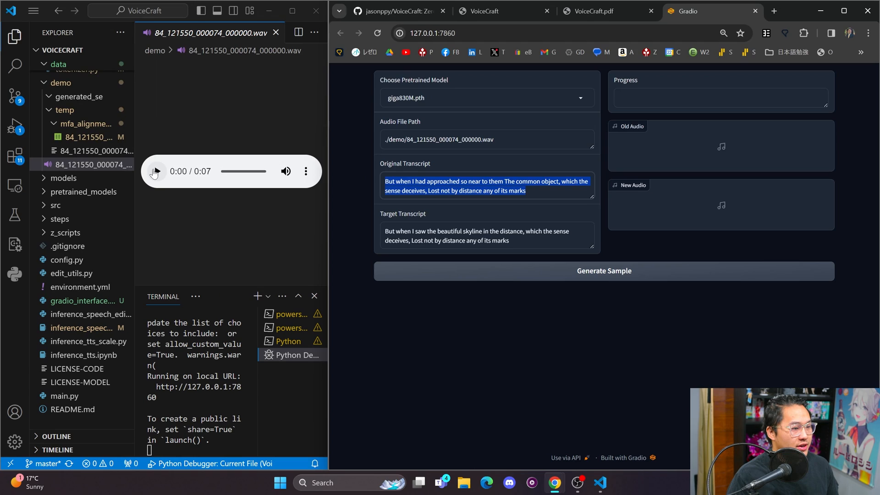
left_click(155, 171)
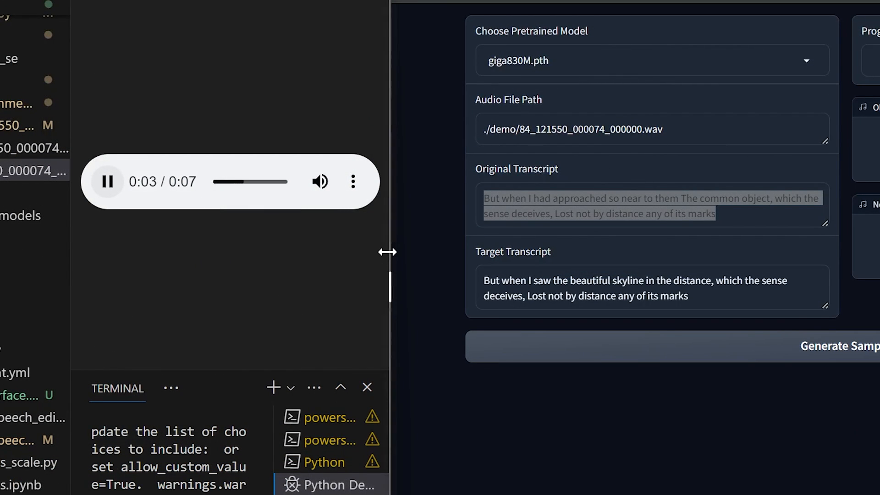
mouse_move(330, 277)
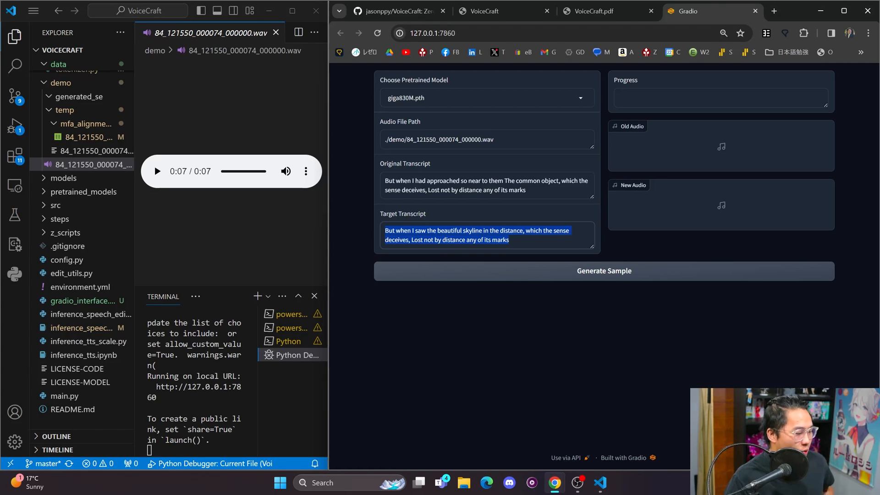
Step: Generate the edited demo audio and play the 6-second new clip
left_click(603, 271)
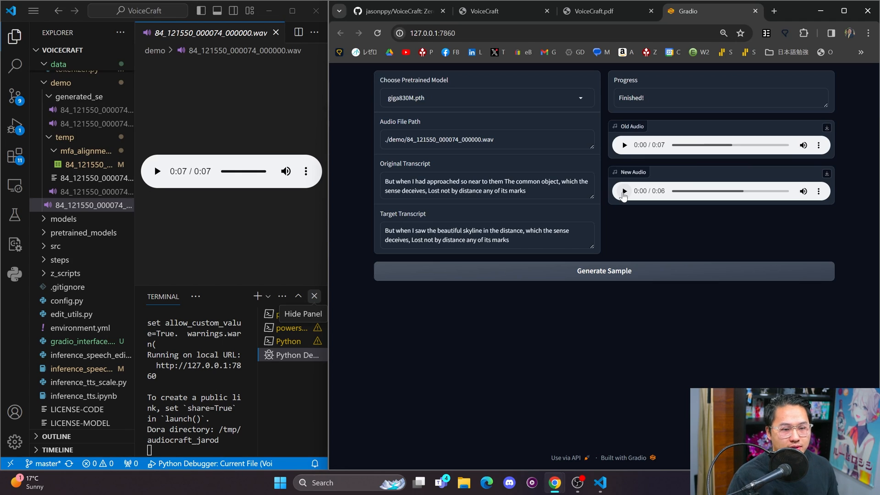
left_click(624, 191)
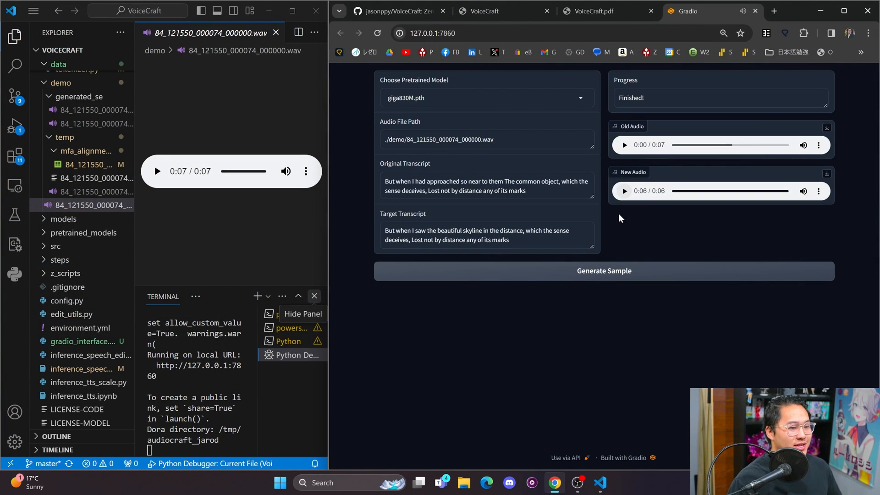
mouse_move(610, 242)
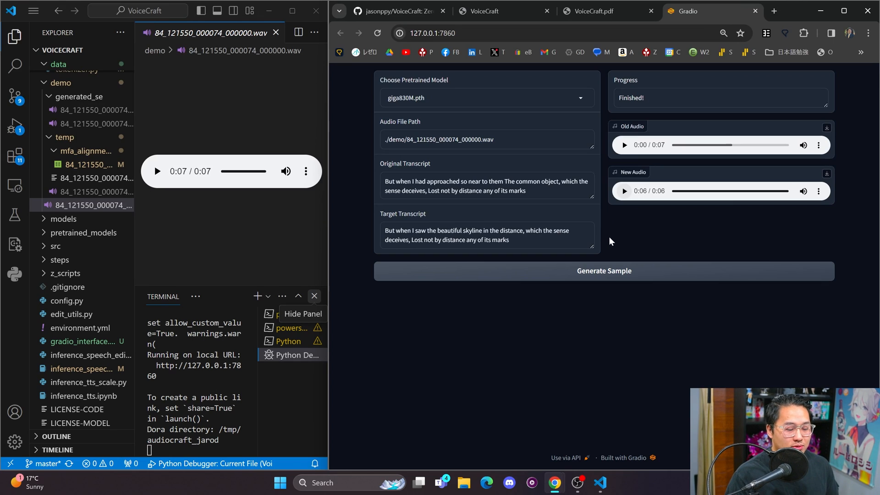
mouse_move(538, 336)
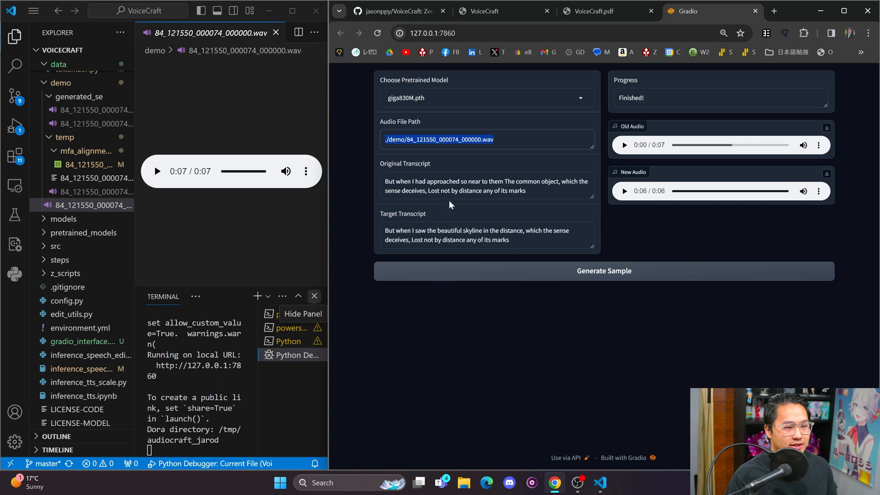
mouse_move(566, 392)
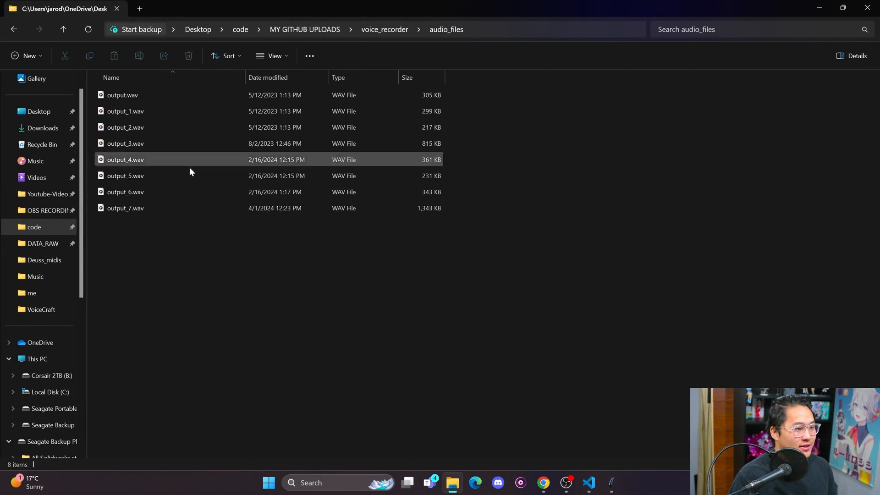
Step: Select output_7.wav in the voice_recorder audio_files folder
left_click(126, 208)
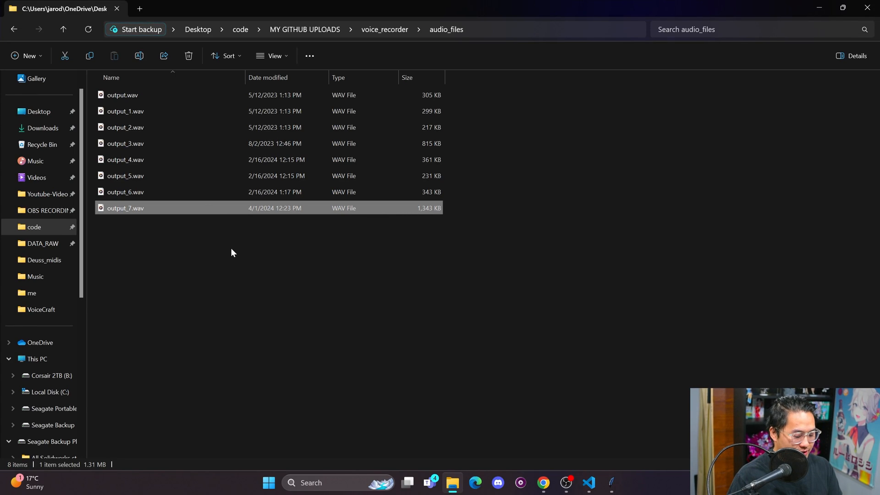
mouse_move(312, 80)
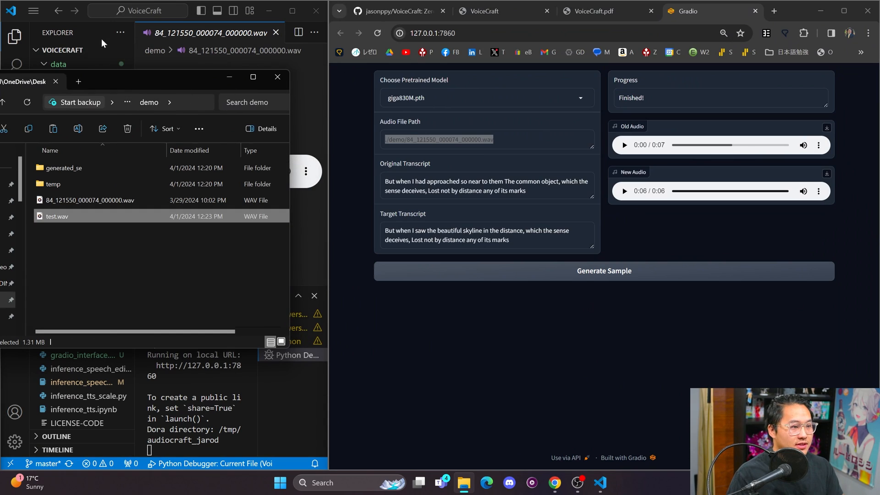
Step: Enter test.wav's transcript and change the target to 'you all, if you like text to speech stuff'
right_click(95, 200)
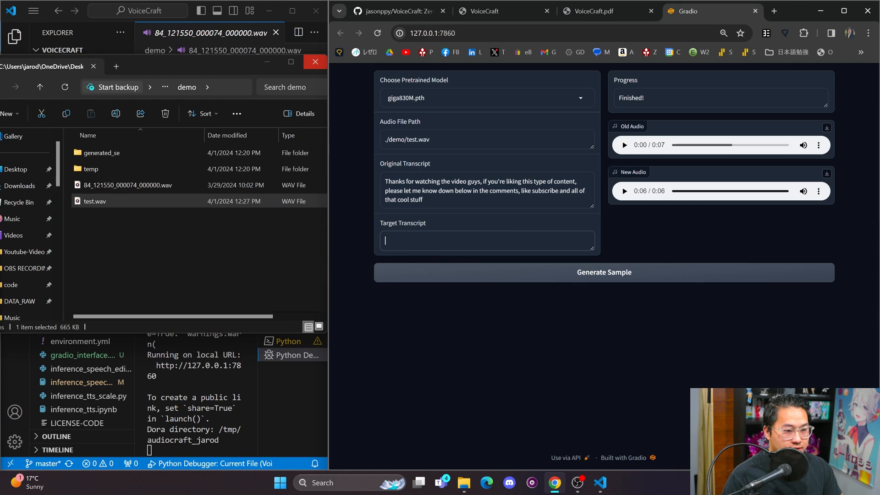
type("Thanks for watching the video guys, if you're liking this type of content, please let me know down below in the comments, like subscribe and all of that cool stuff")
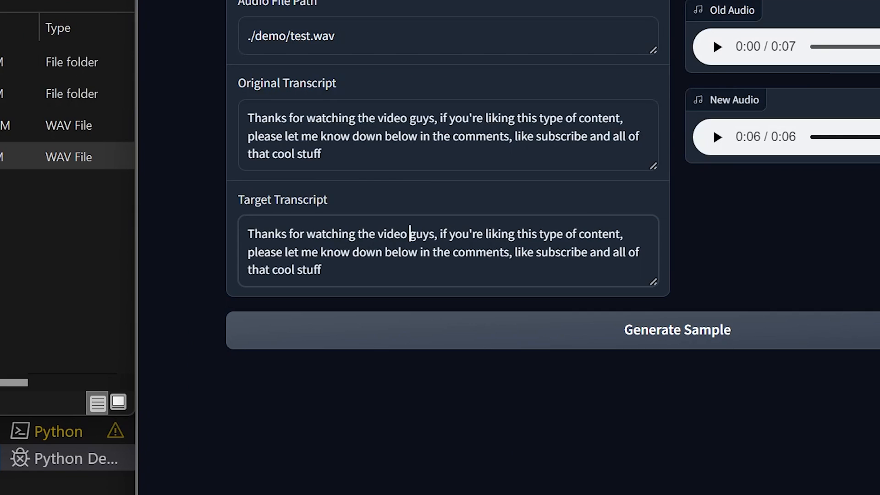
type("you all")
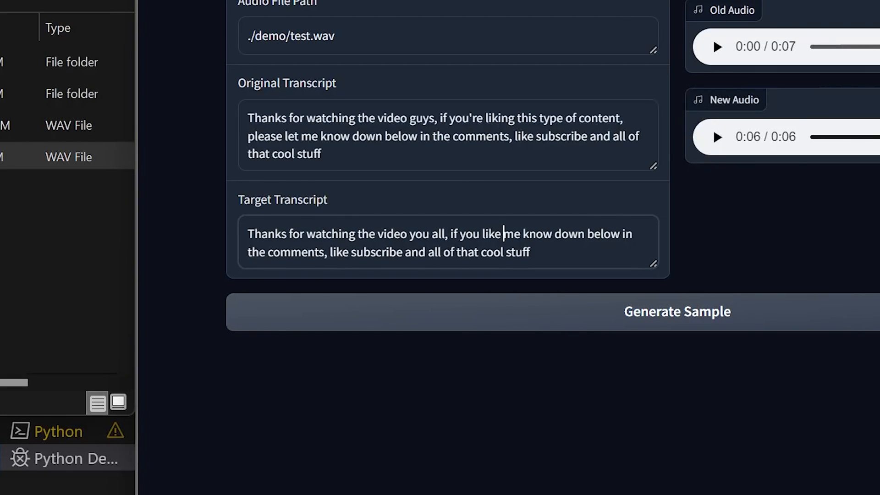
type("text to speech stuff, let")
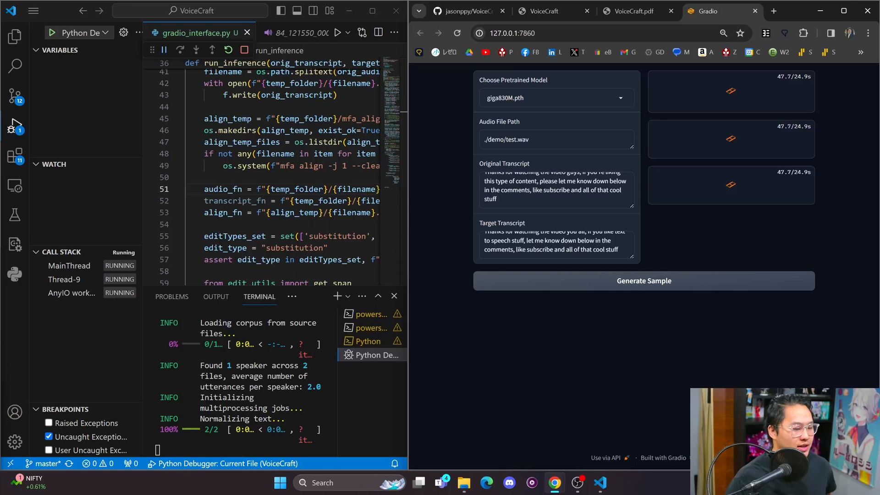
left_click(14, 36)
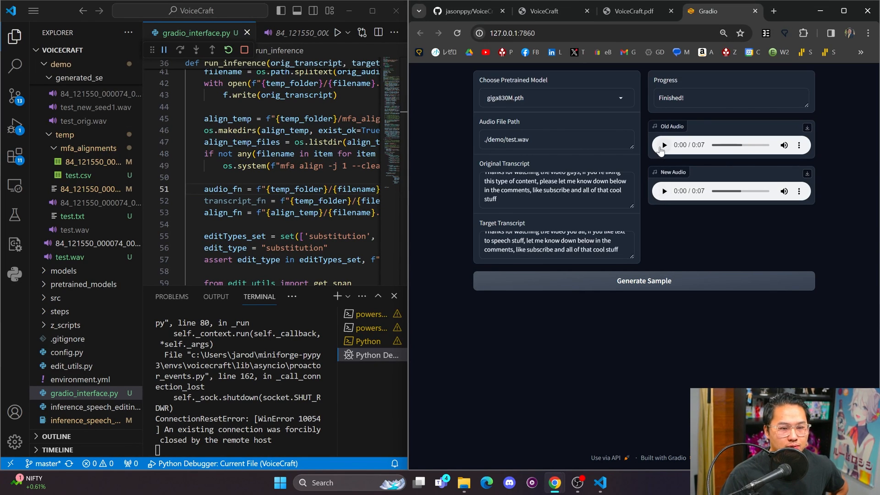
left_click(663, 145)
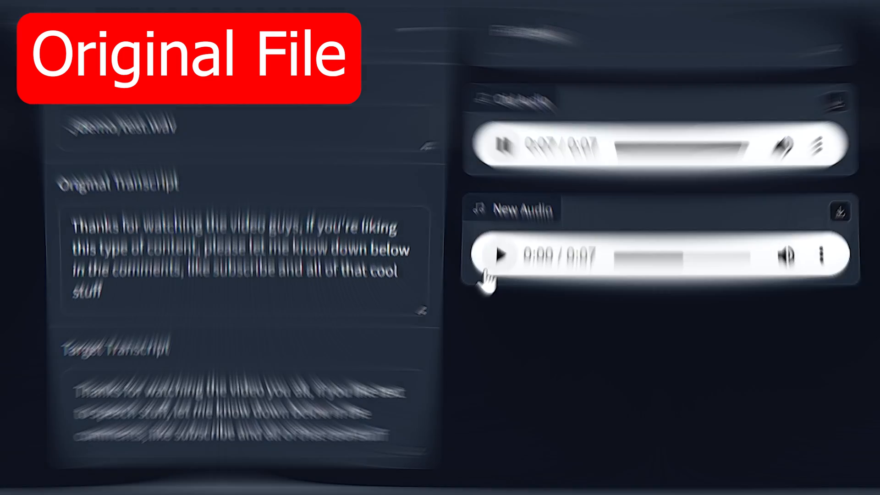
left_click(500, 252)
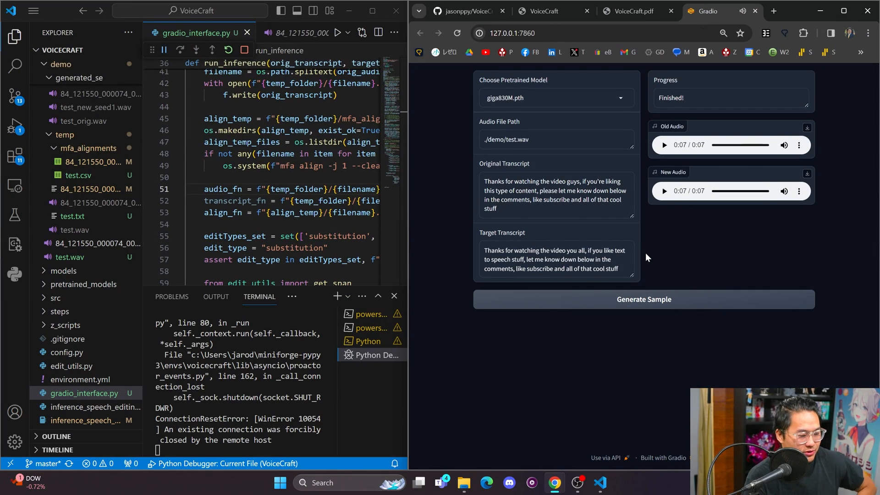
mouse_move(543, 223)
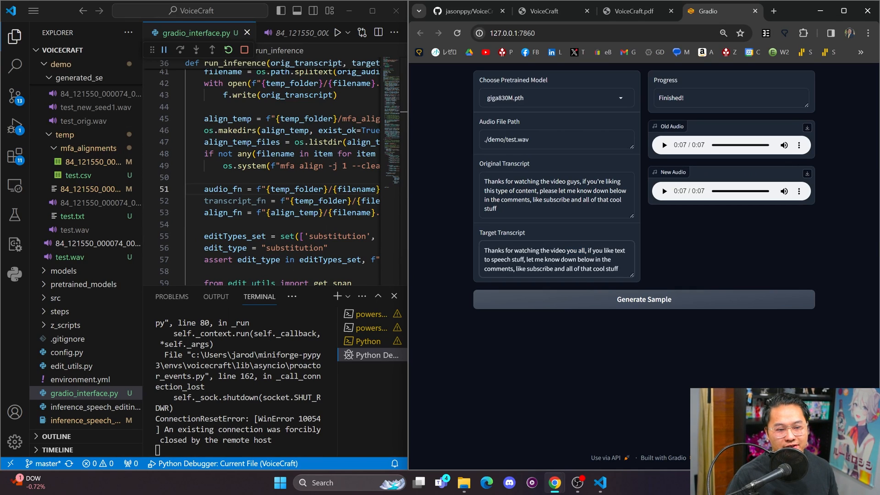
Step: Replace the closing phrase with 'dislike the video if you don't like text to speech' and generate
left_click_drag(589, 251, 547, 259)
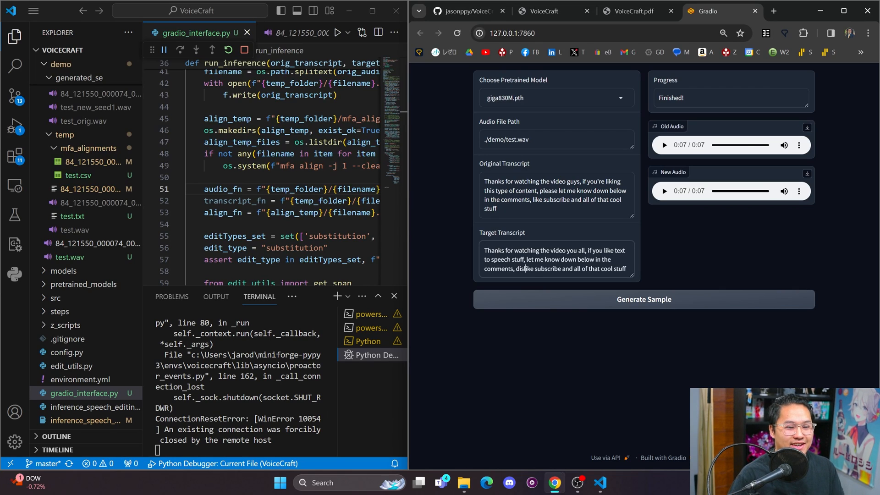
type("dislike the video if you don'")
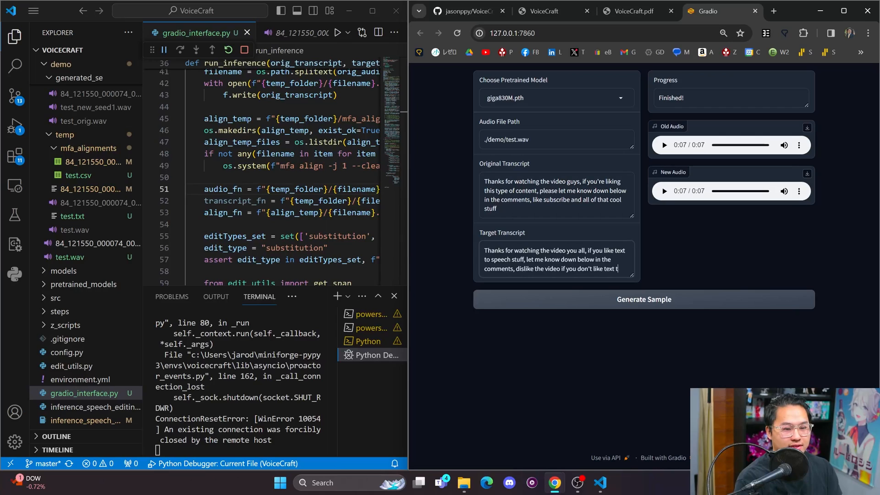
left_click(643, 299)
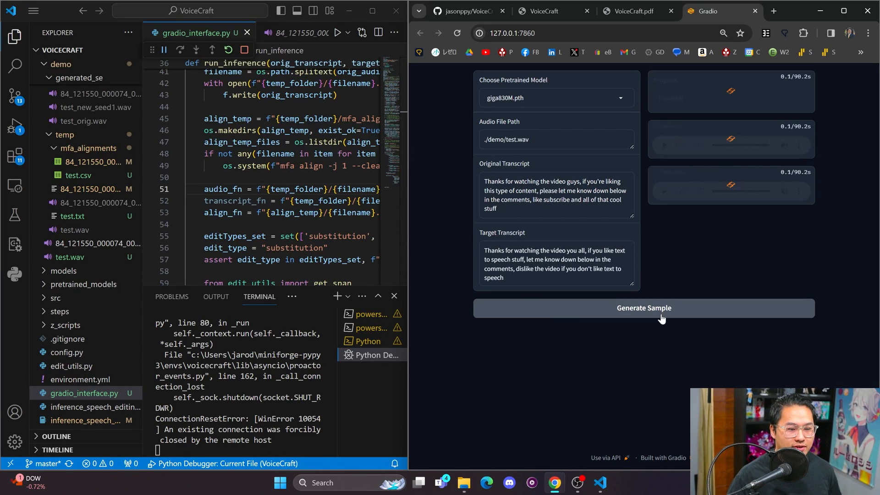
left_click(643, 308)
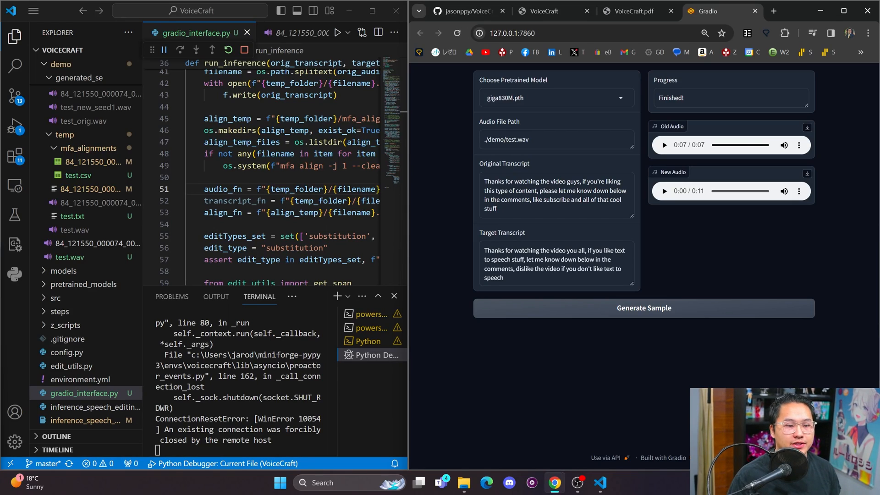
Step: Play the 11-second clip and paste the Original Transcript over the Target Transcript
left_click(583, 181)
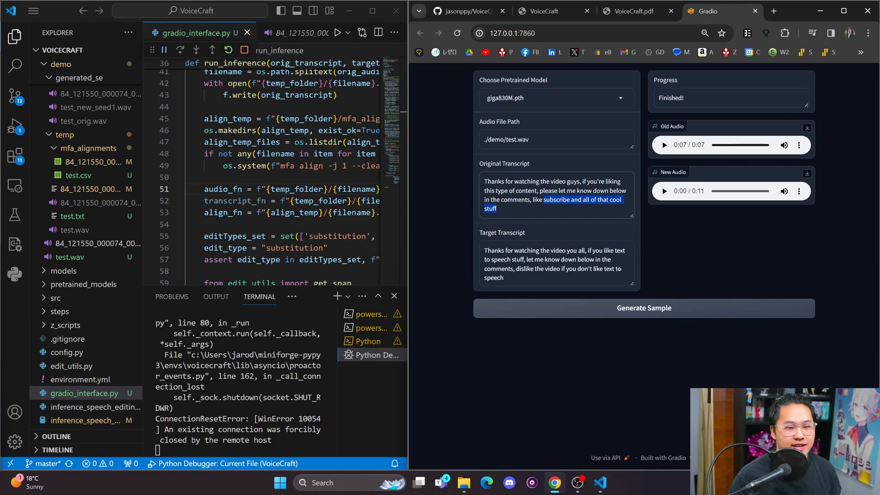
left_click(647, 232)
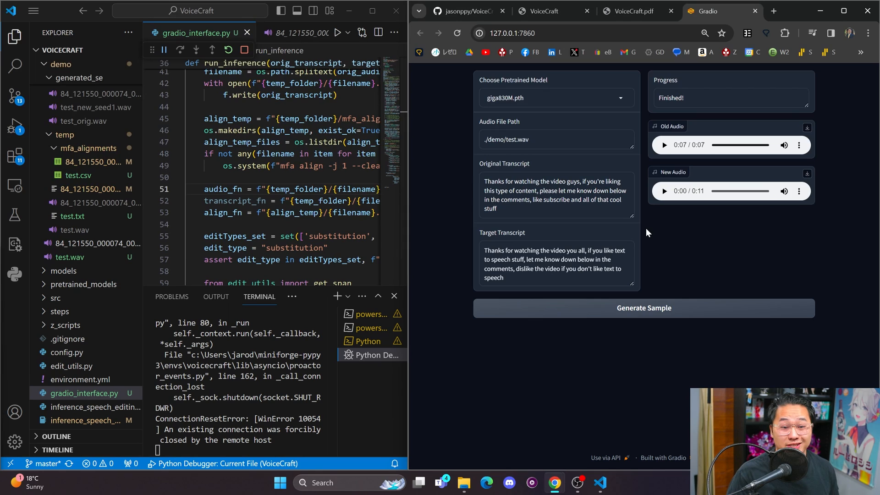
mouse_move(679, 194)
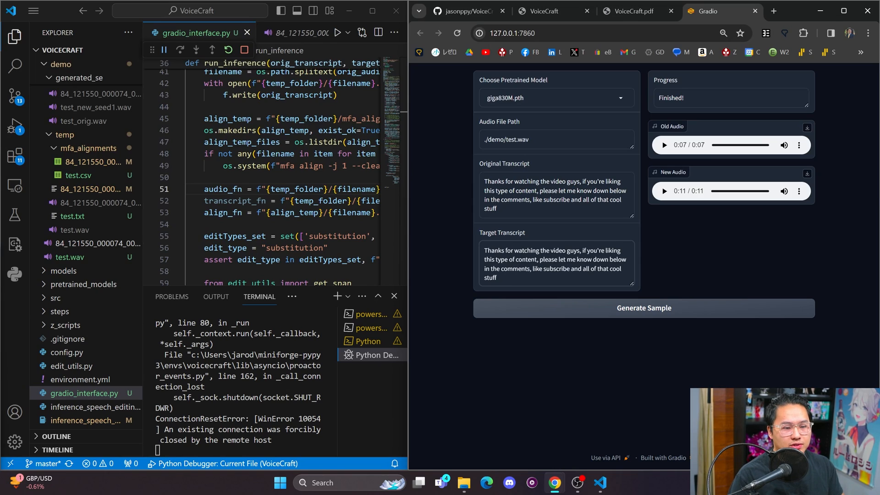
Step: Replace 'watching' with 'listening', play the new 7-second clip, and return to inference_tts
double_click(527, 250)
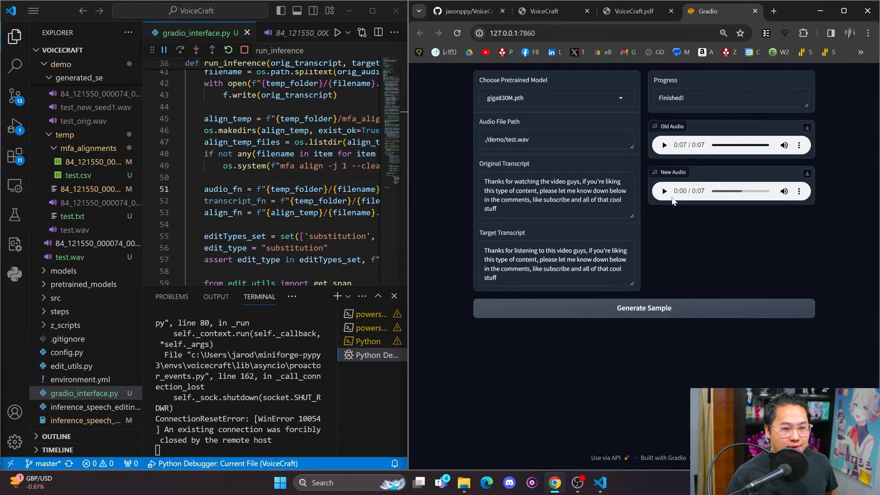
left_click(664, 190)
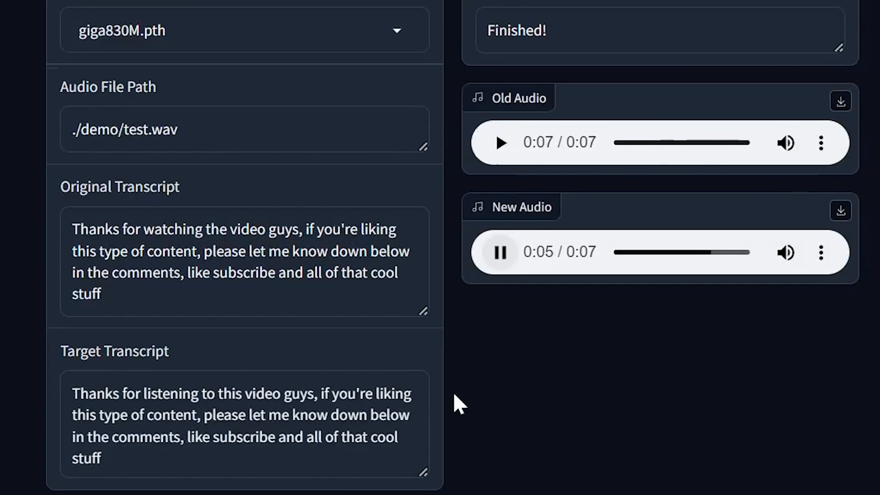
left_click(561, 10)
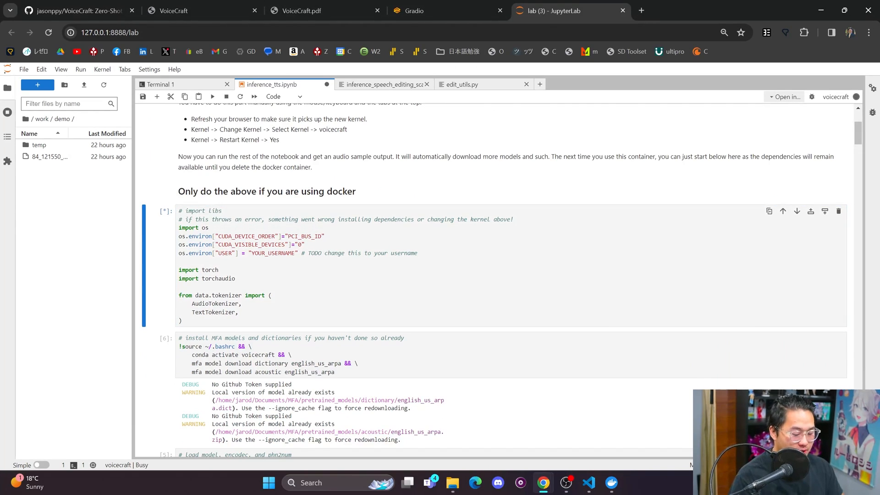
Step: Scroll the notebook, then move via the Gradio tab to the GitHub README quickstart
scroll("down", 3)
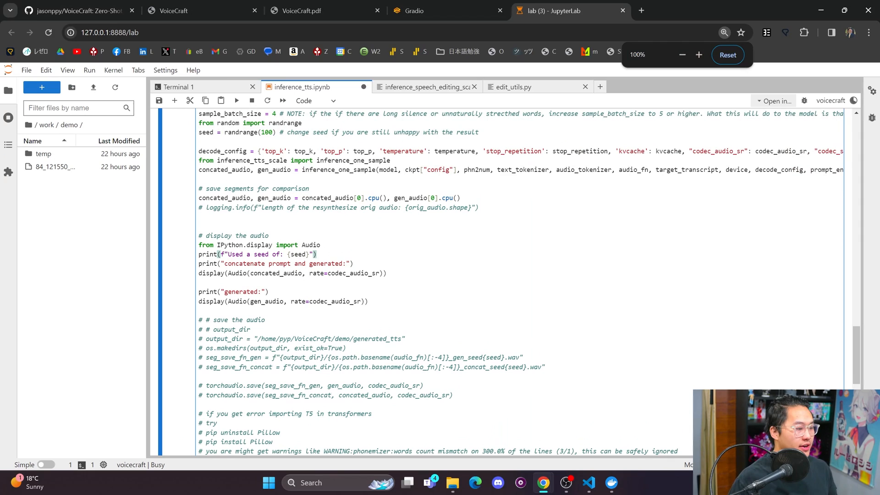
left_click(202, 11)
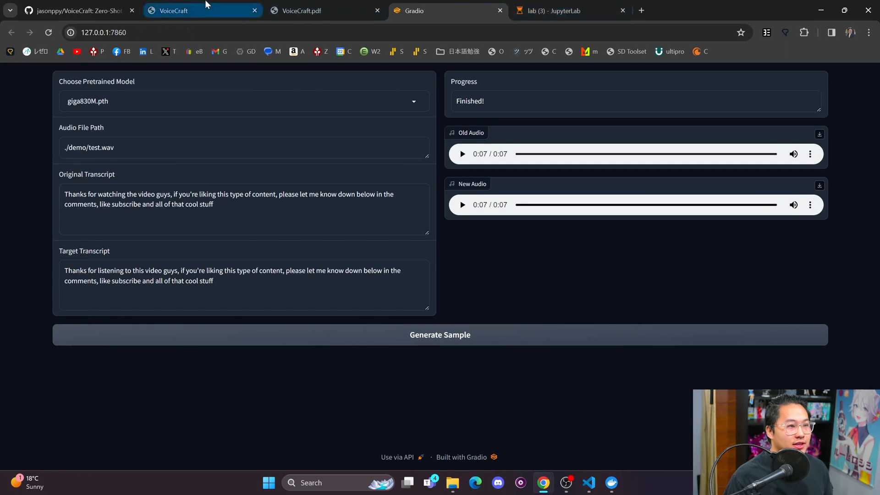
left_click(79, 10)
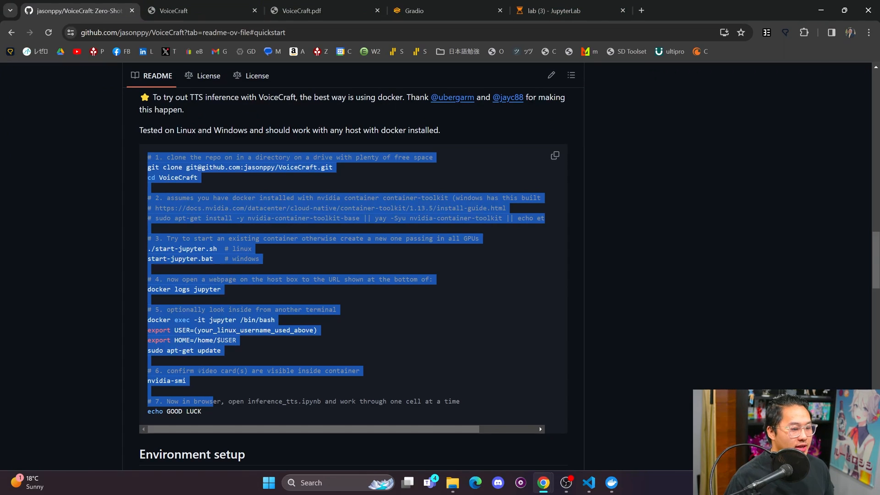
Step: Review the highlighted Docker quickstart block, then go back to the inference_tts notebook
left_click(490, 261)
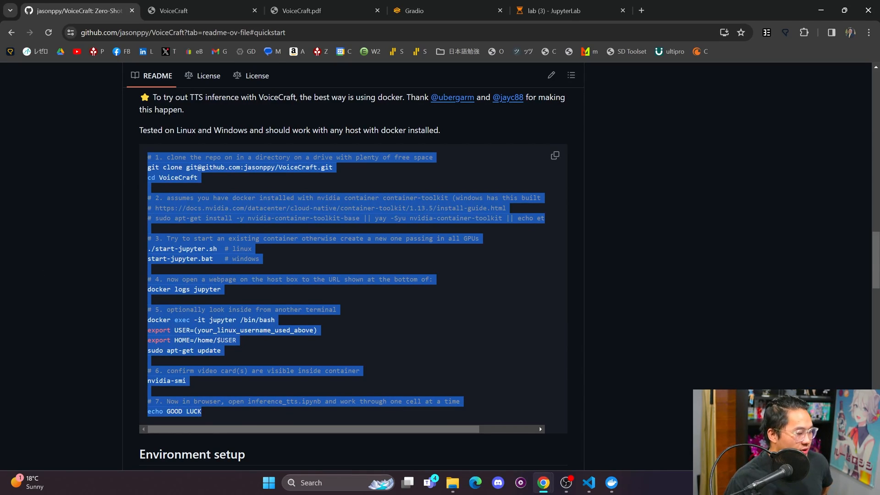
left_click(554, 10)
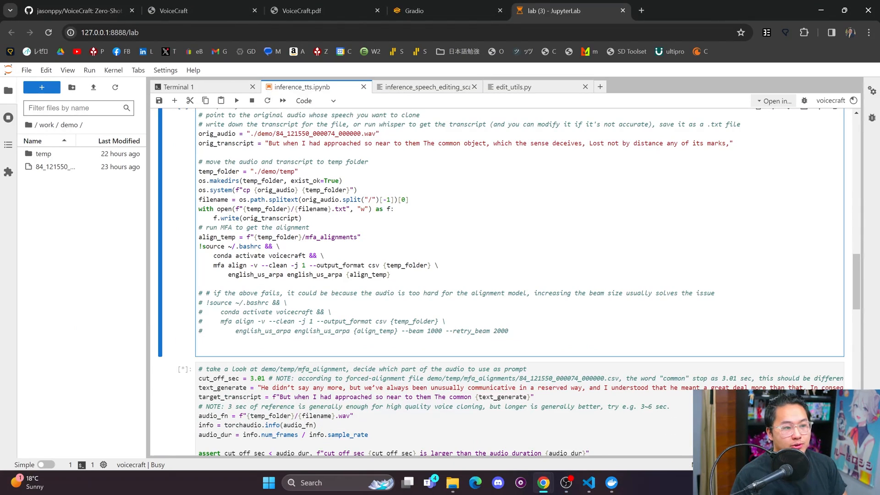
left_click_drag(268, 143, 489, 143)
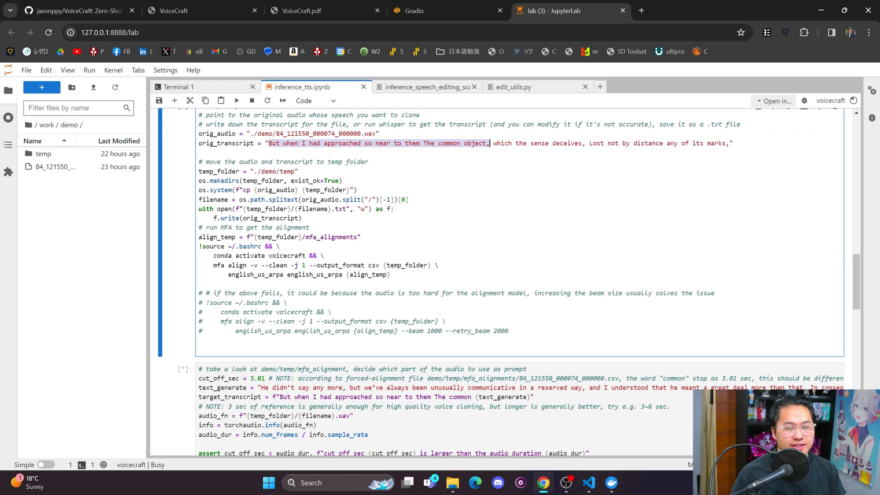
left_click(493, 143)
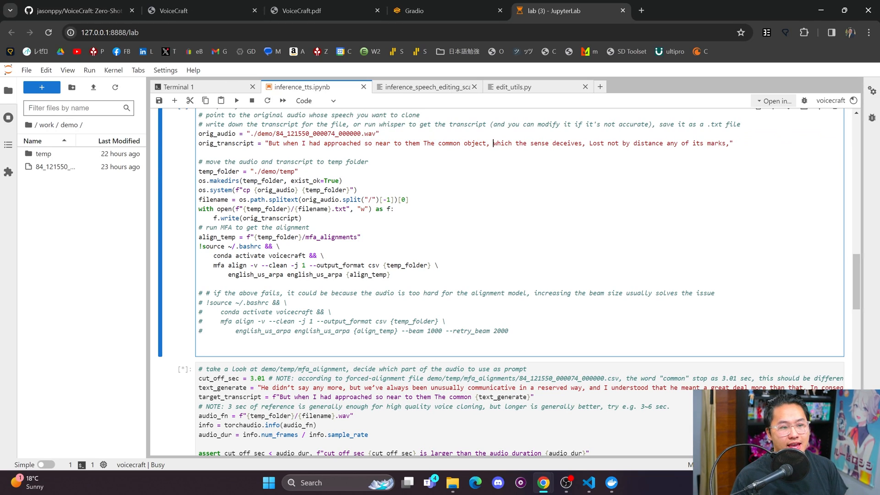
left_click_drag(492, 143, 727, 142)
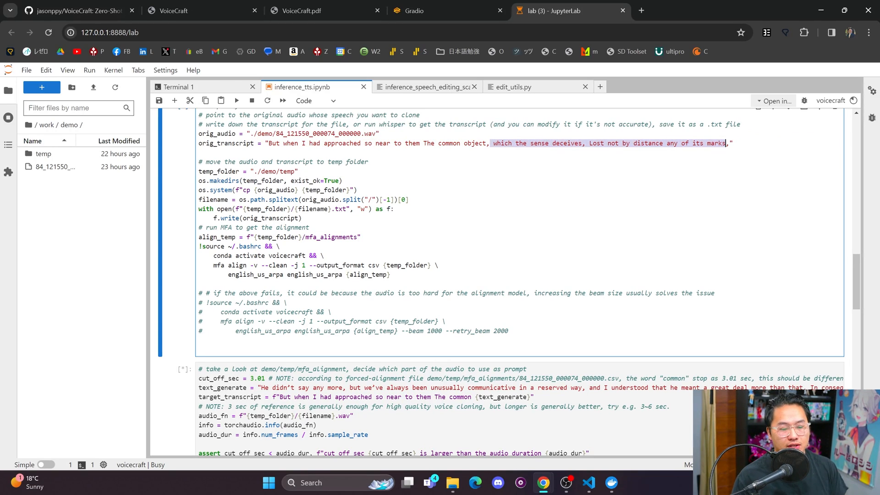
scroll("down", 3)
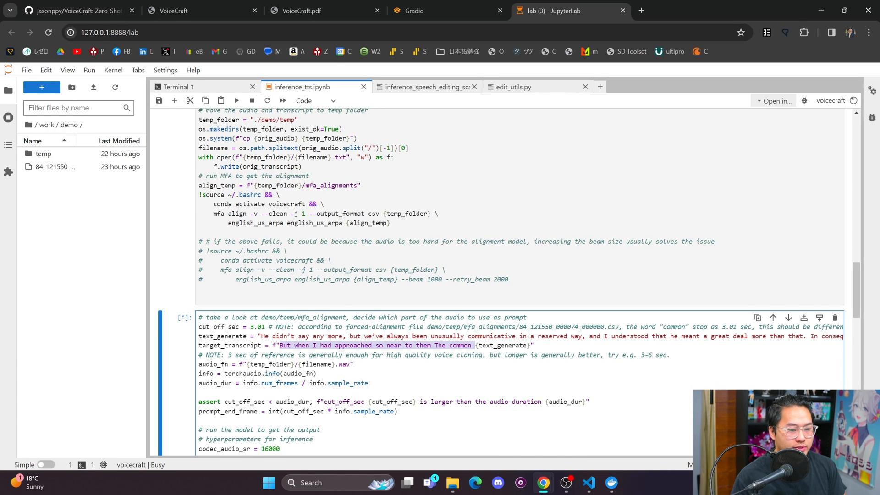
left_click(475, 345)
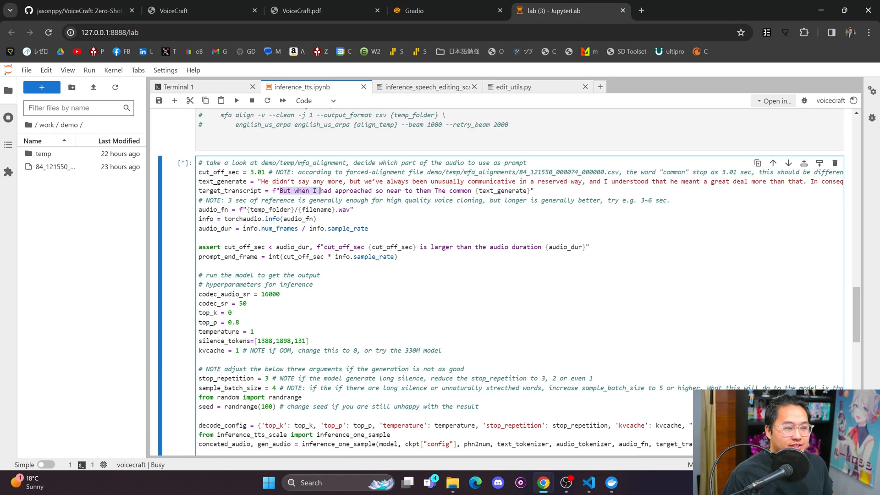
left_click_drag(318, 190, 527, 191)
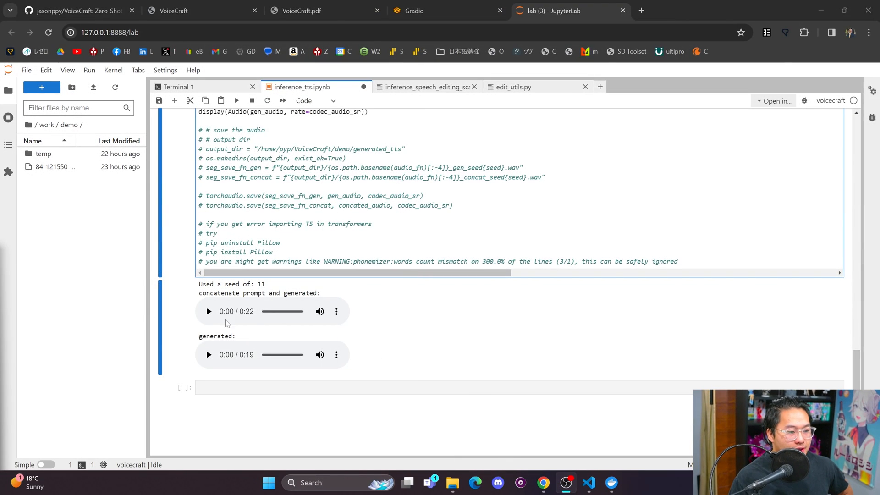
Step: Play part of the 0:22 combined prompt-and-generated clip, then the full 0:19 generated clip
scroll("down", 3)
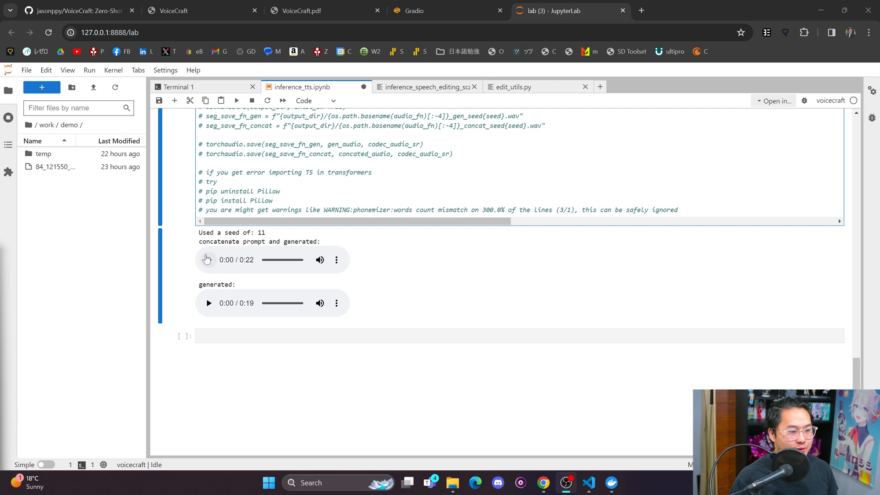
left_click(207, 260)
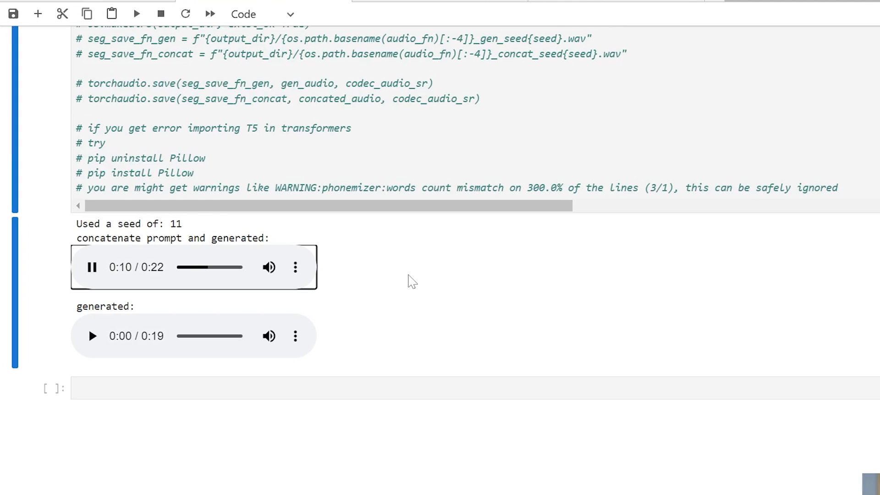
left_click(91, 266)
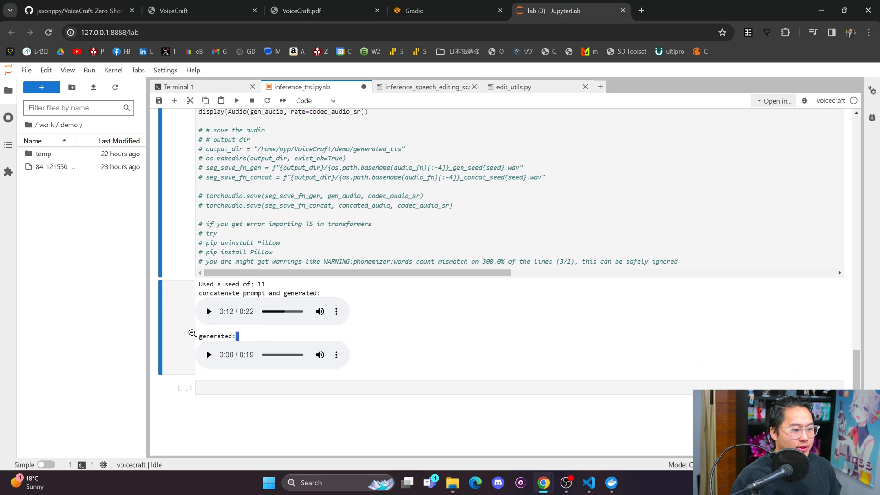
double_click(216, 335)
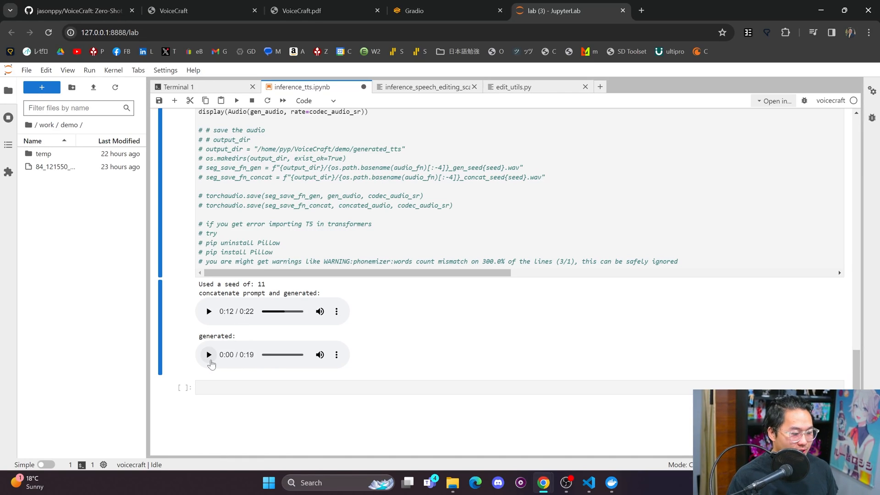
left_click(208, 354)
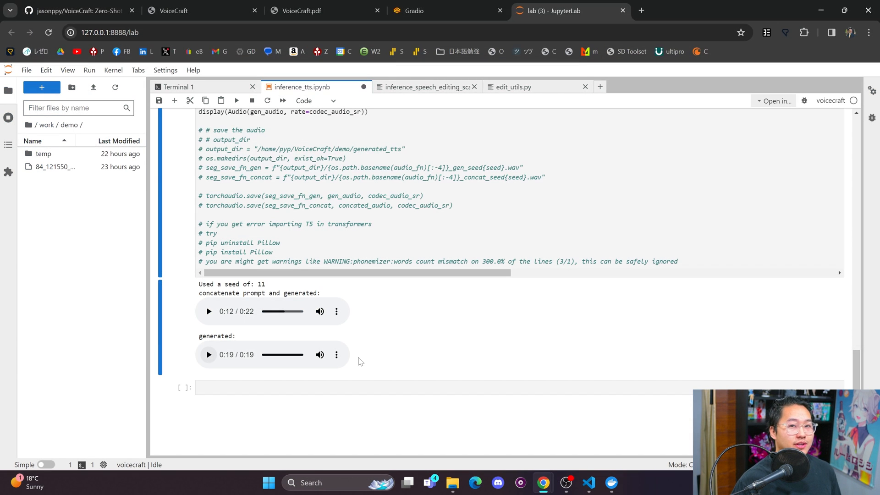
mouse_move(386, 350)
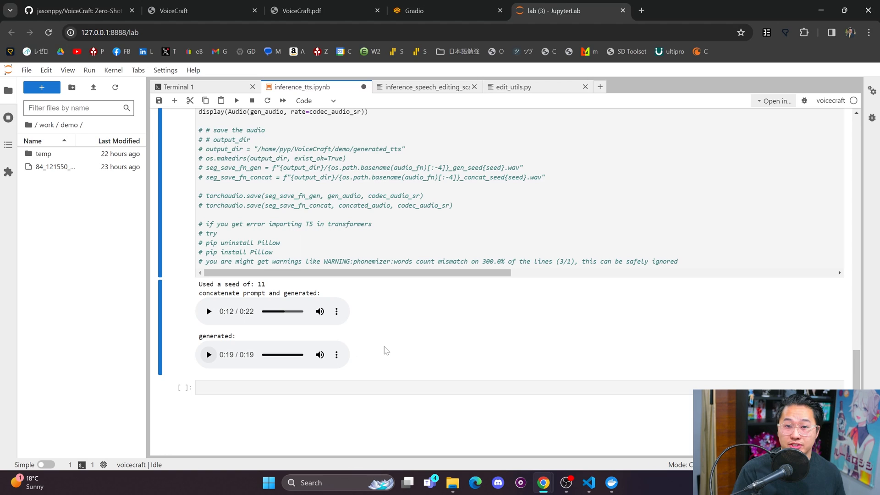
mouse_move(453, 315)
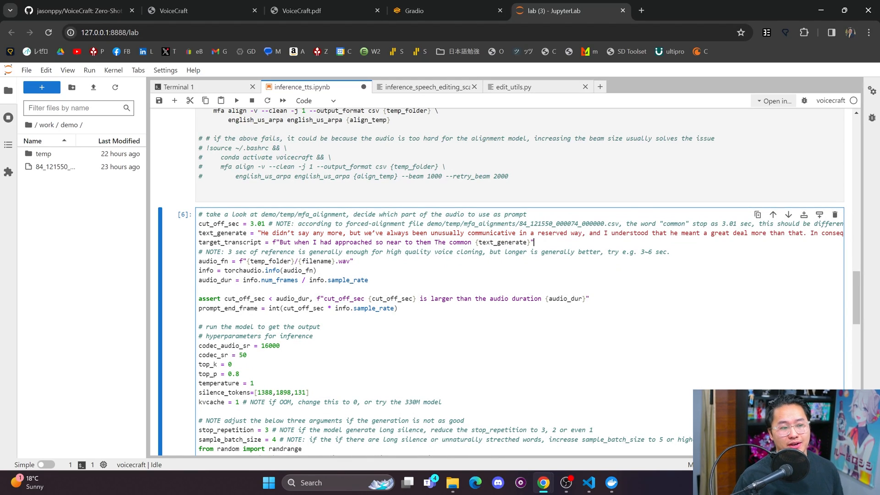
left_click_drag(261, 233, 508, 233)
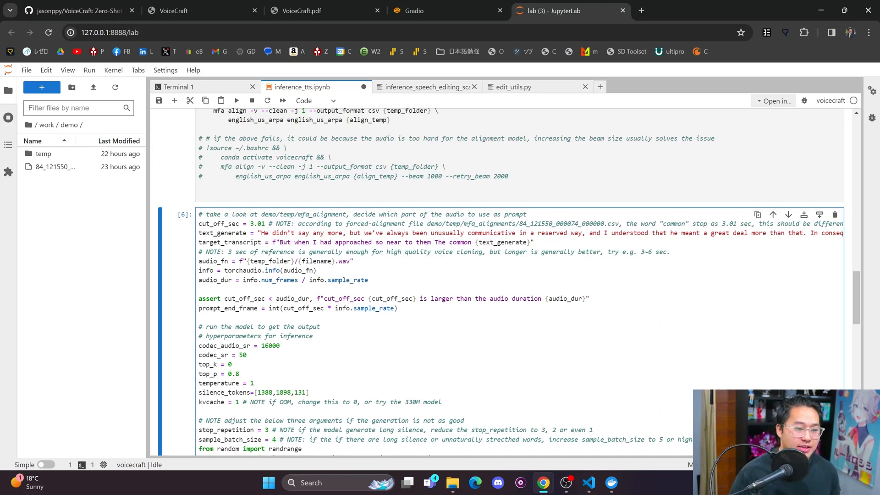
left_click_drag(260, 233, 555, 233)
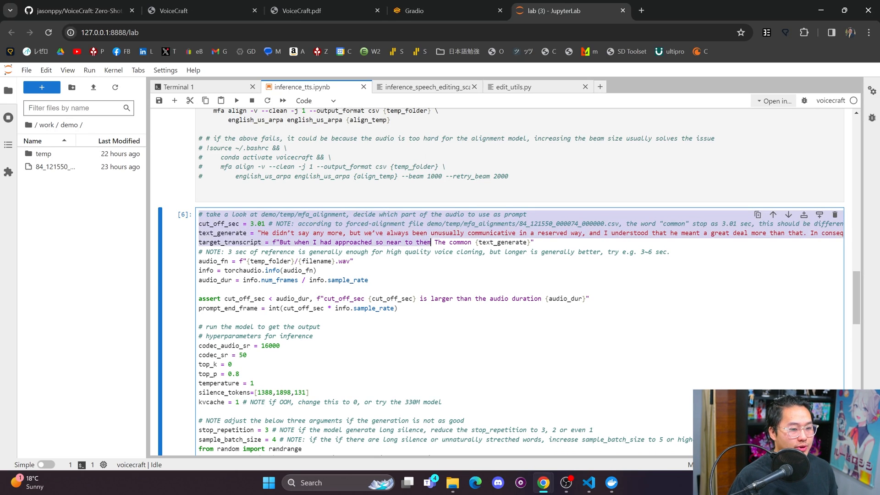
scroll("down", 3)
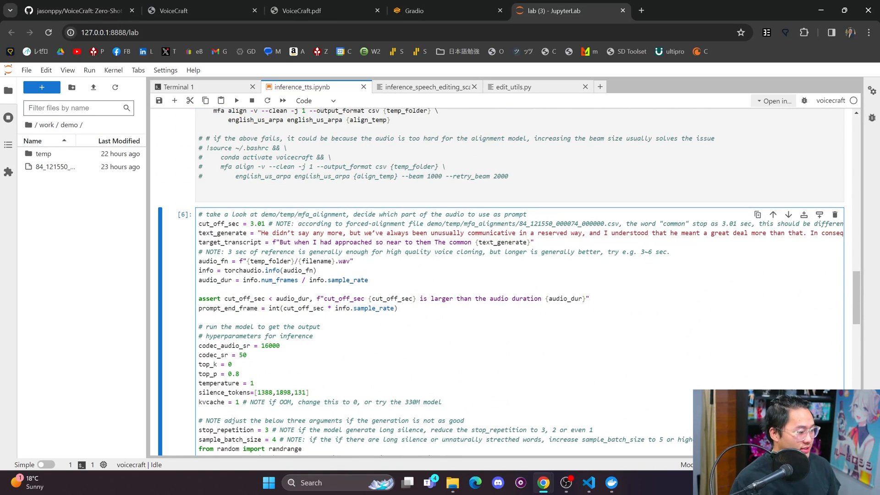
mouse_move(48, 480)
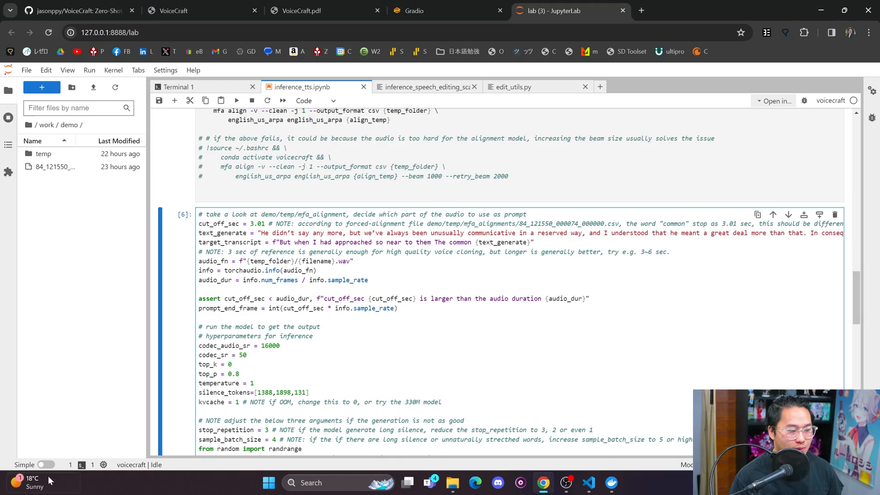